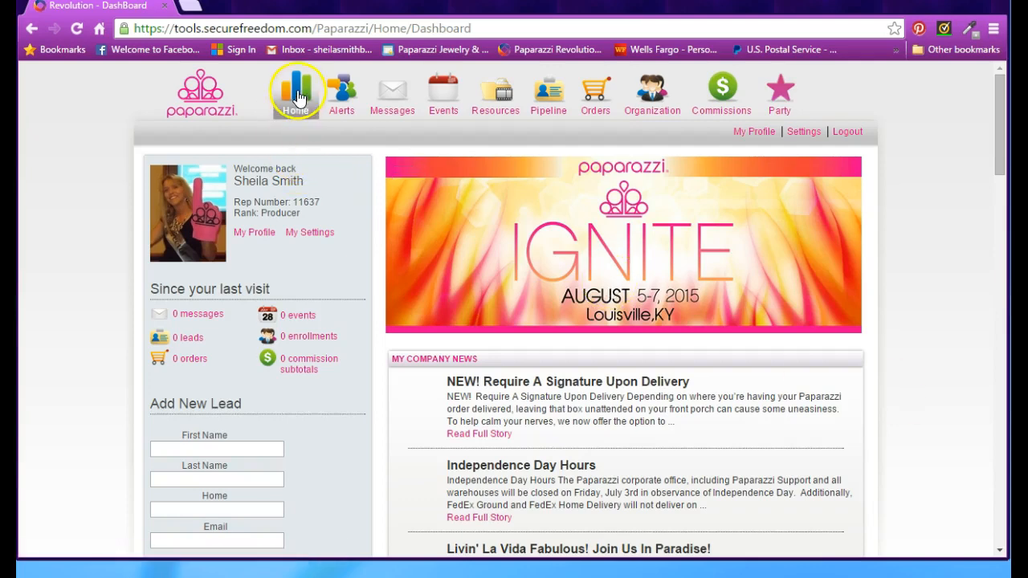
Go to the Orders Summary page and scroll down to the Recent Orders table
click(296, 92)
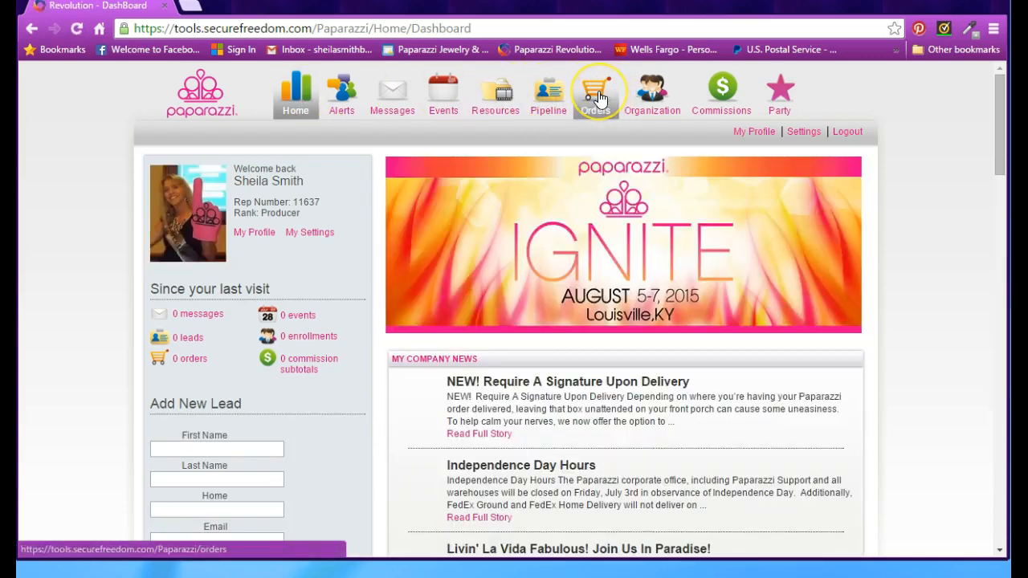
click(594, 90)
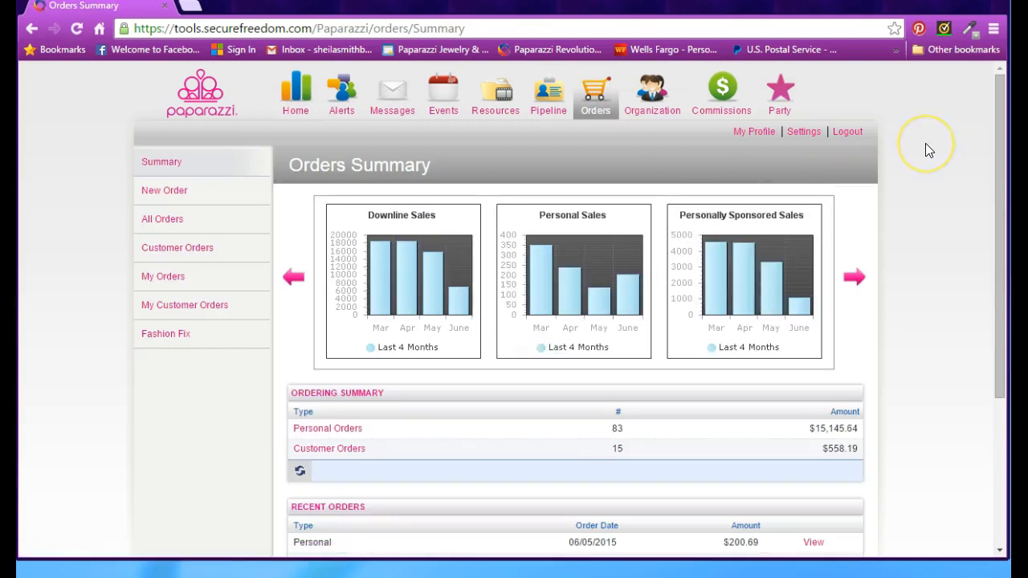
mouse_move(928, 150)
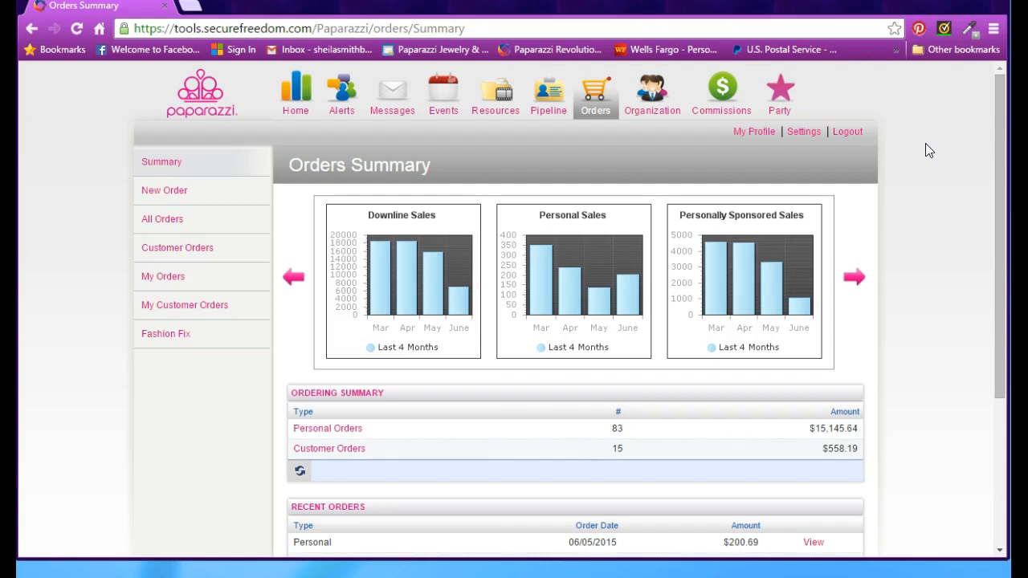
scroll(down, 3)
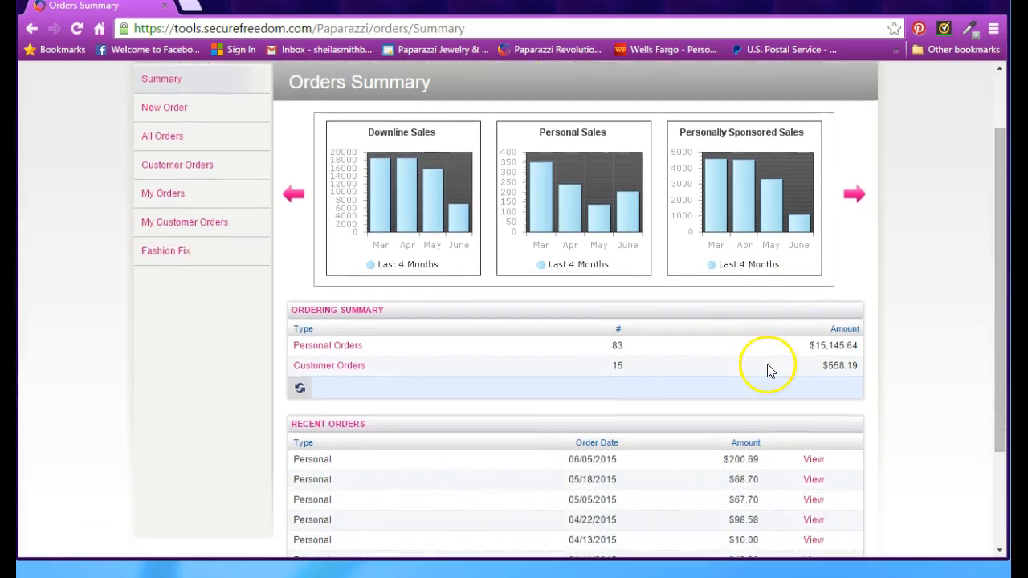
mouse_move(929, 400)
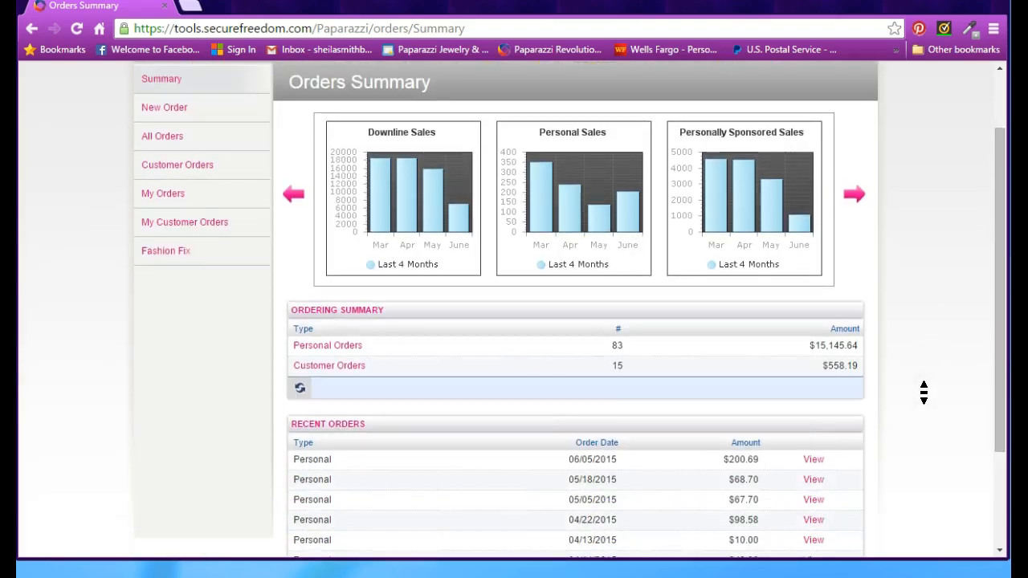
scroll(down, 3)
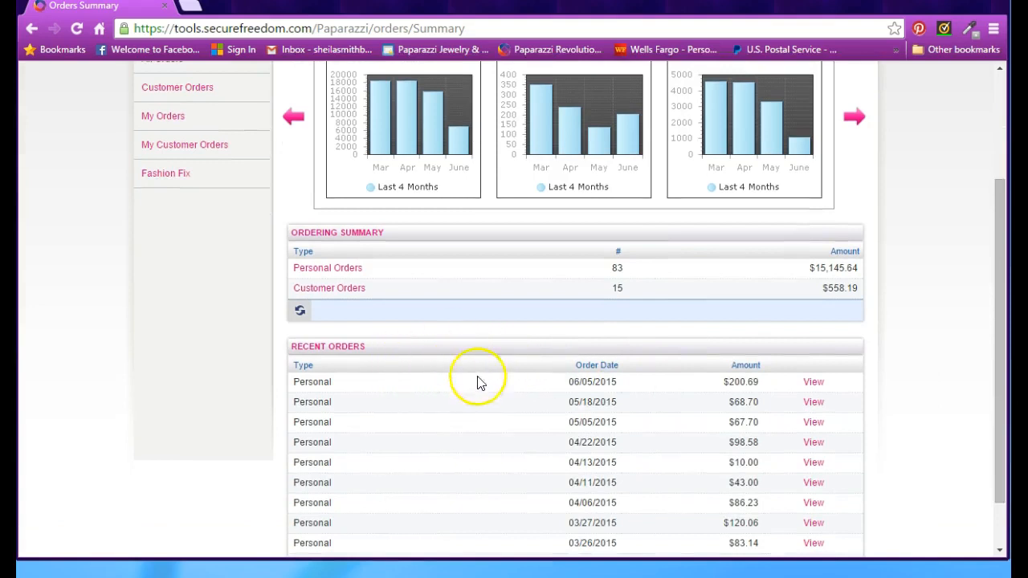
scroll(down, 3)
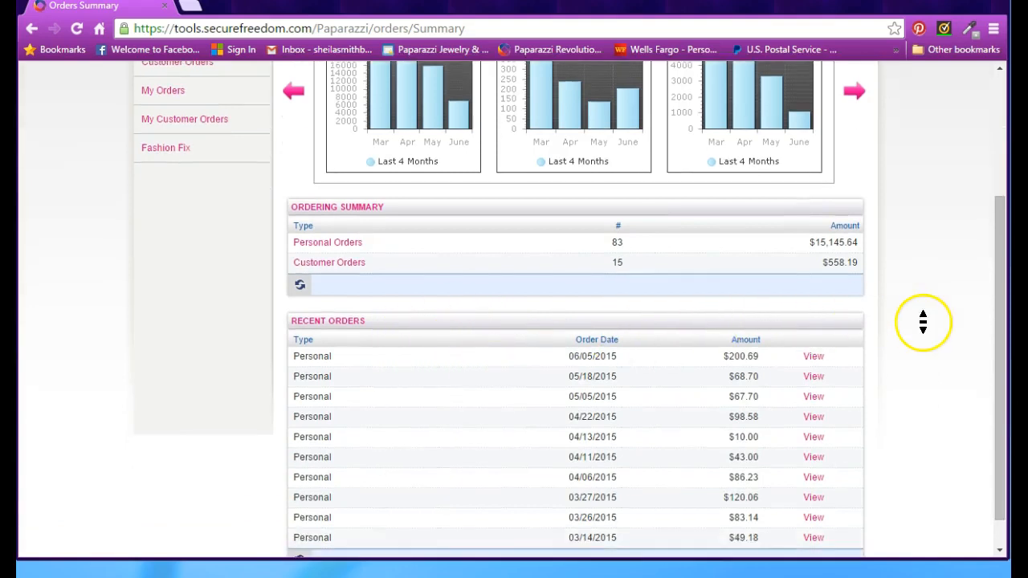
mouse_move(841, 371)
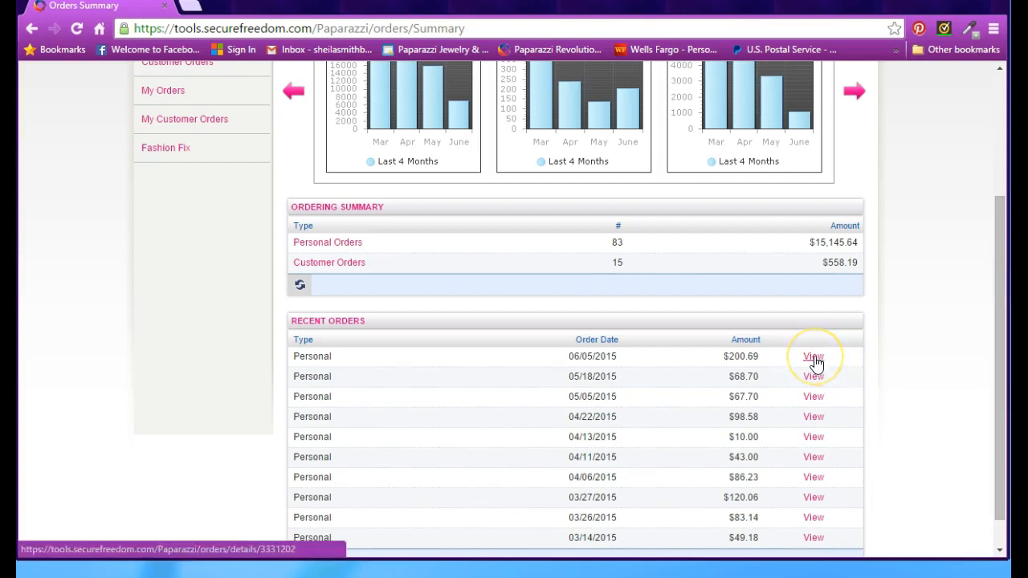
click(813, 357)
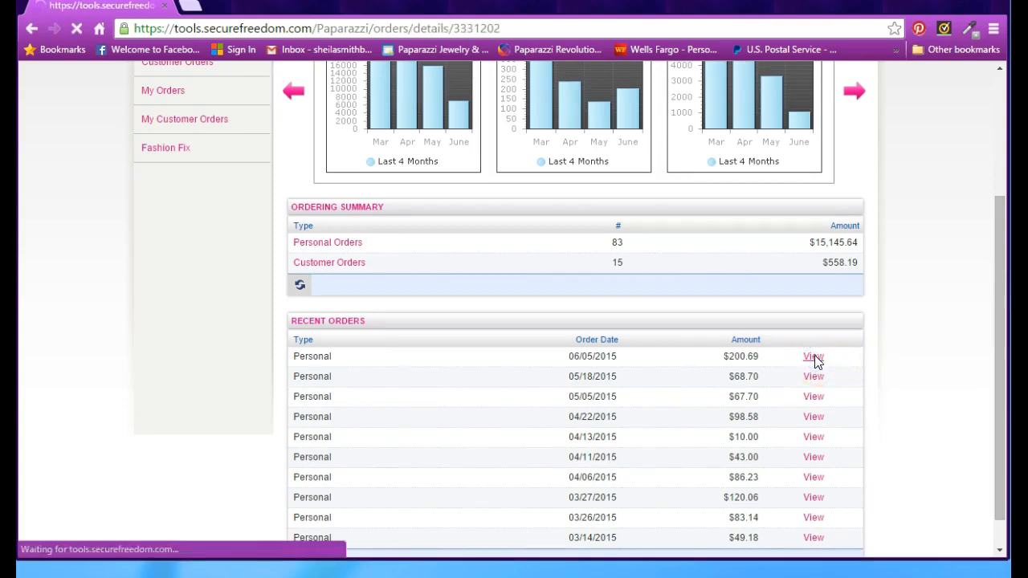
click(813, 357)
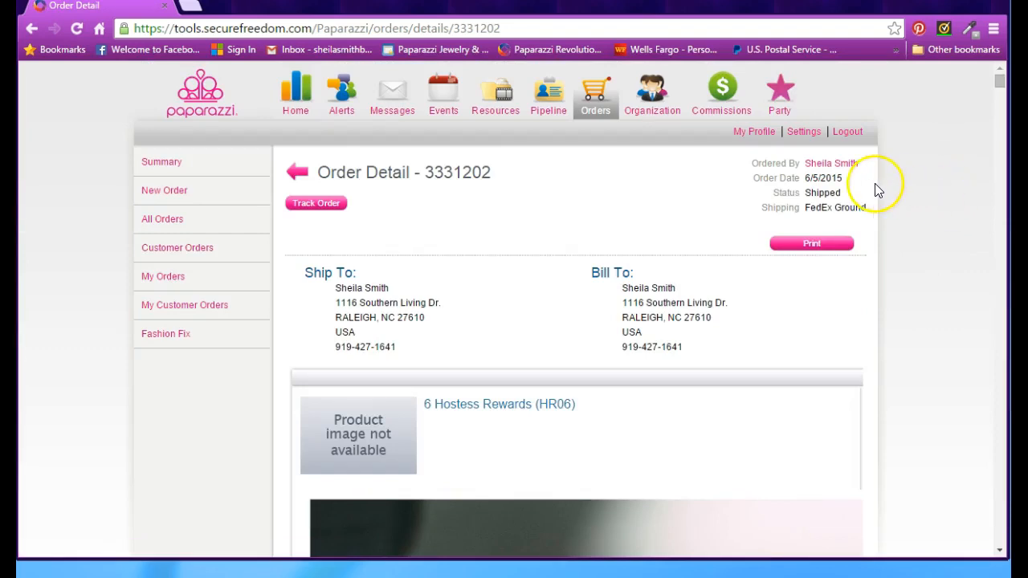
mouse_move(813, 192)
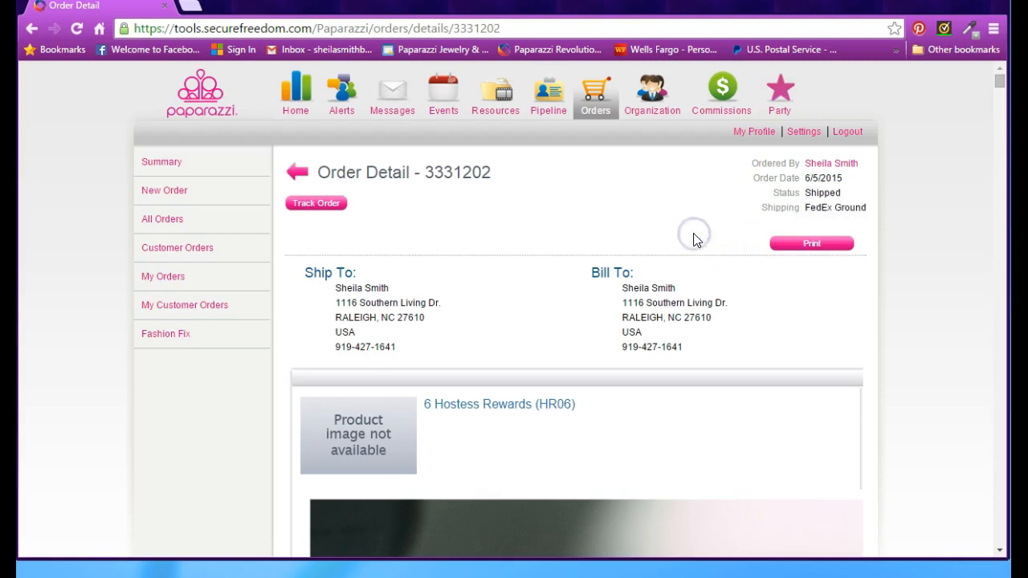
mouse_move(681, 236)
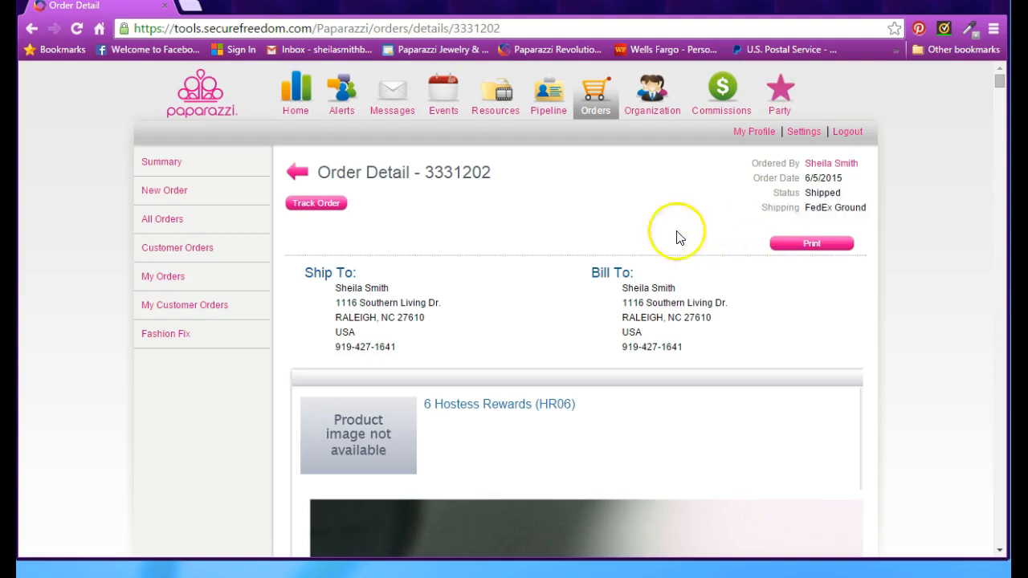
mouse_move(334, 225)
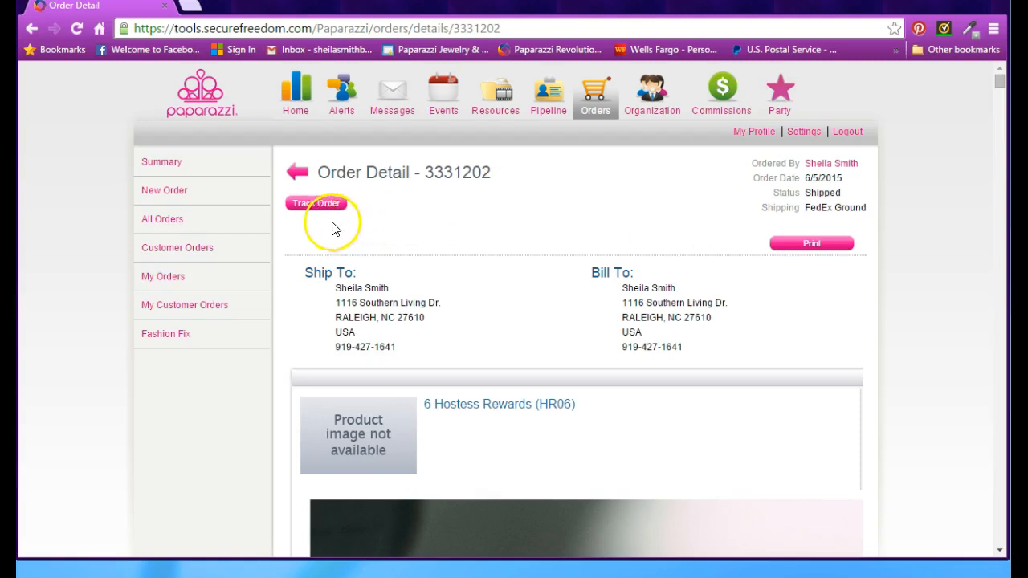
mouse_move(315, 203)
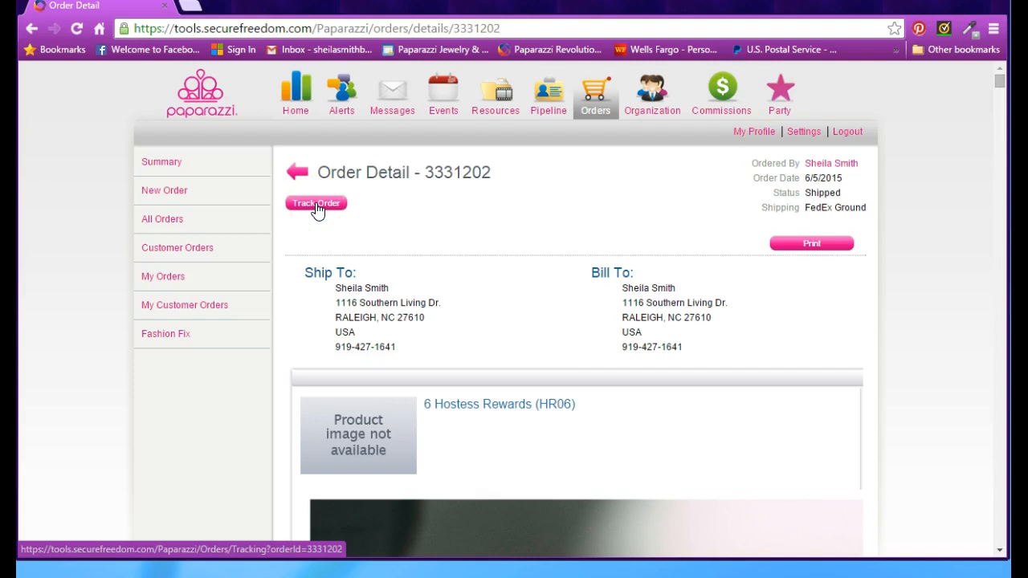
click(315, 202)
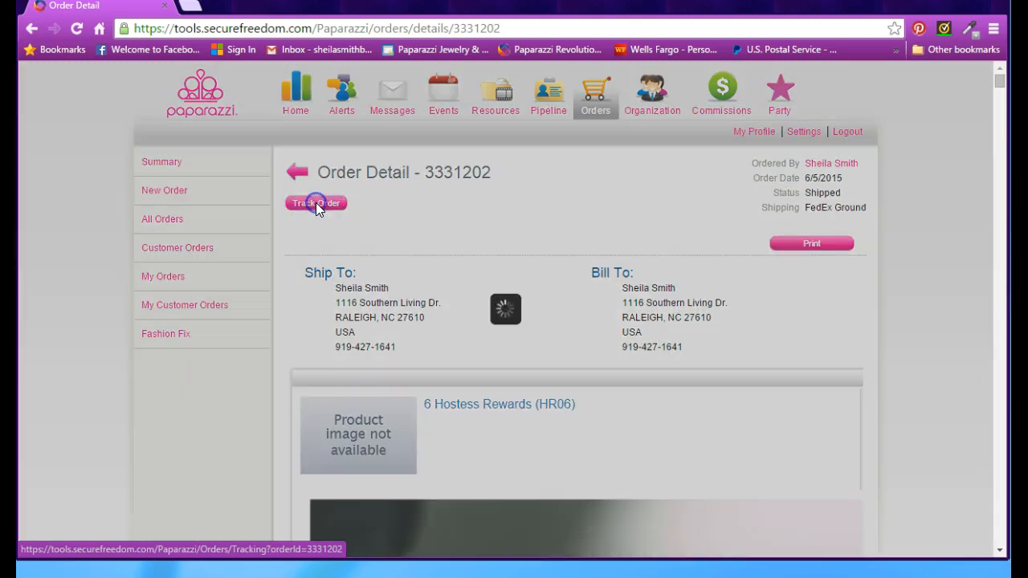
click(314, 202)
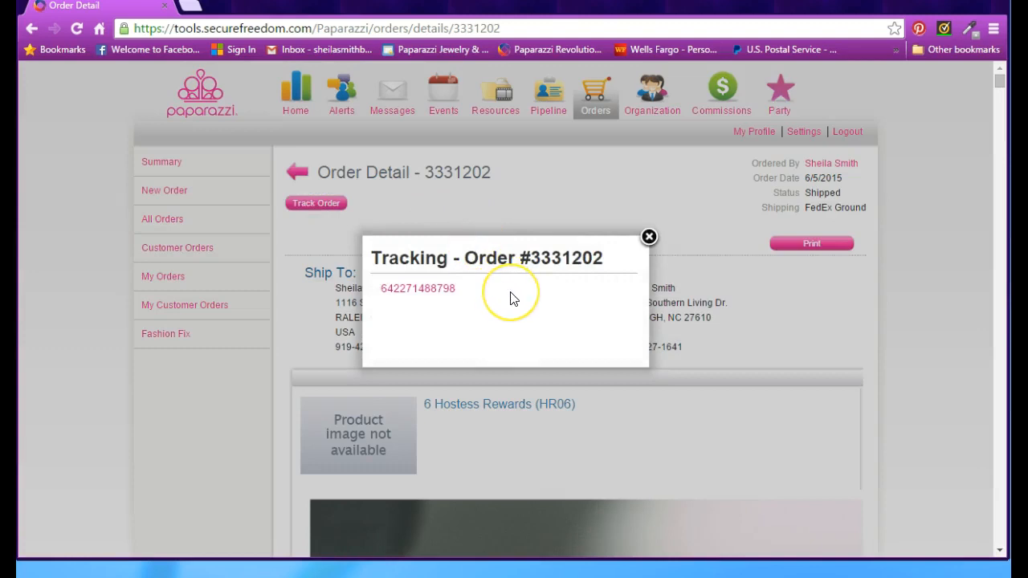
mouse_move(432, 312)
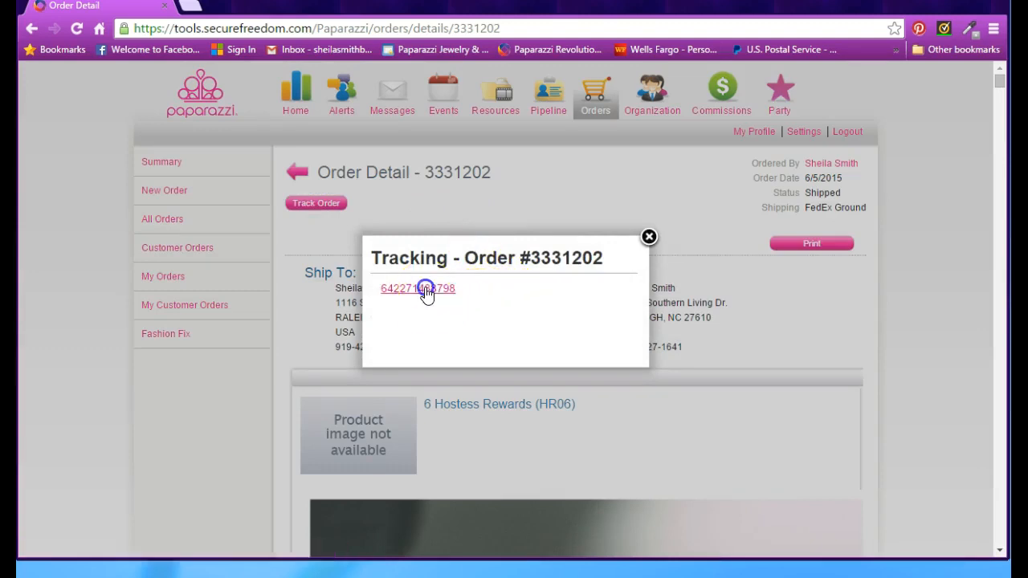
click(417, 289)
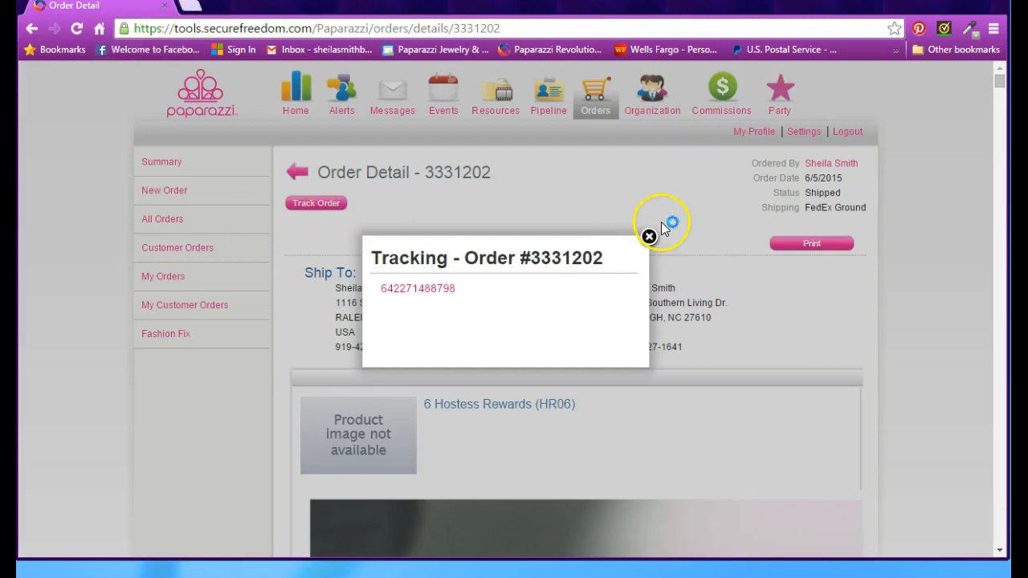
click(648, 237)
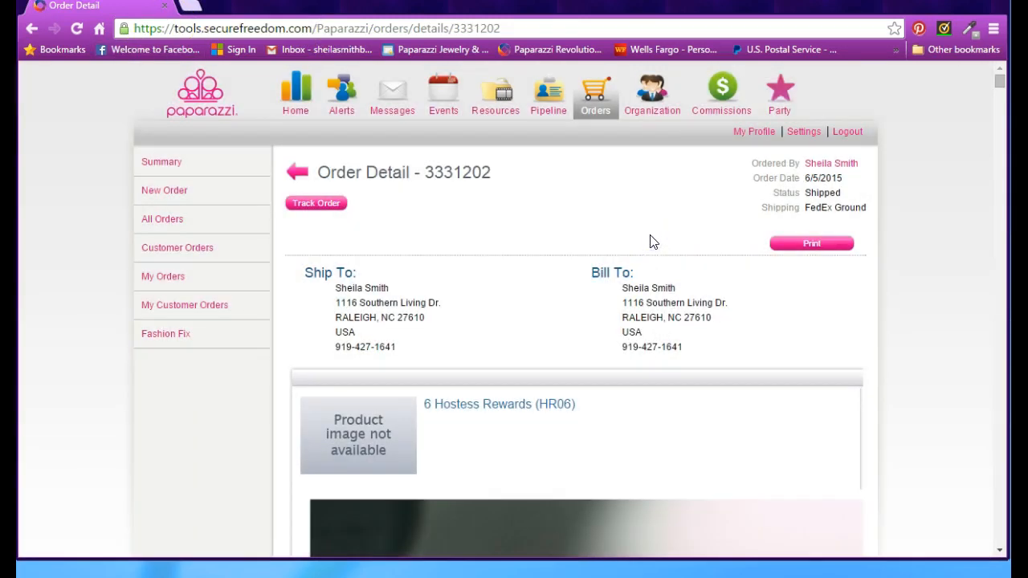
mouse_move(922, 260)
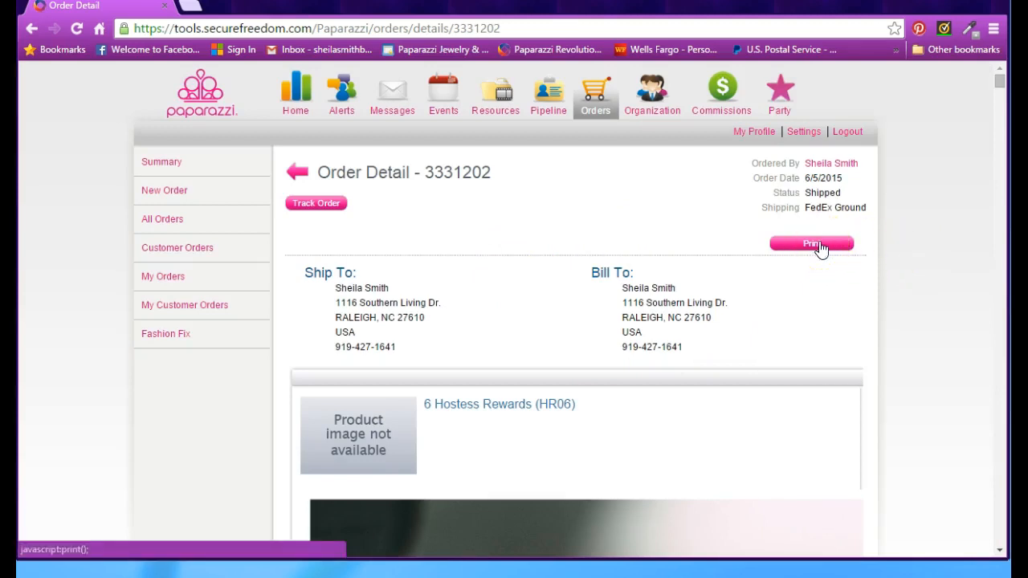
click(811, 245)
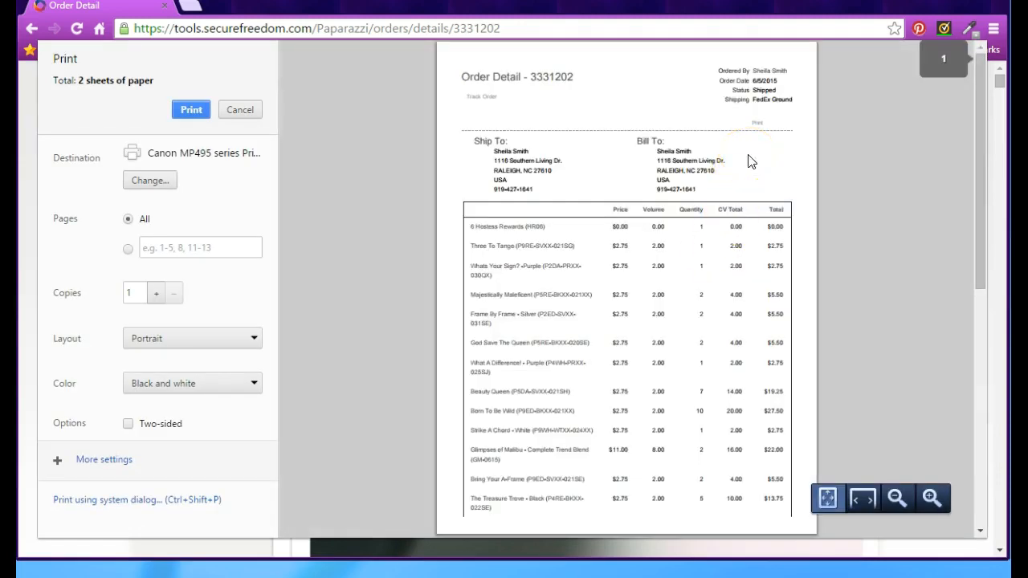
scroll(down, 3)
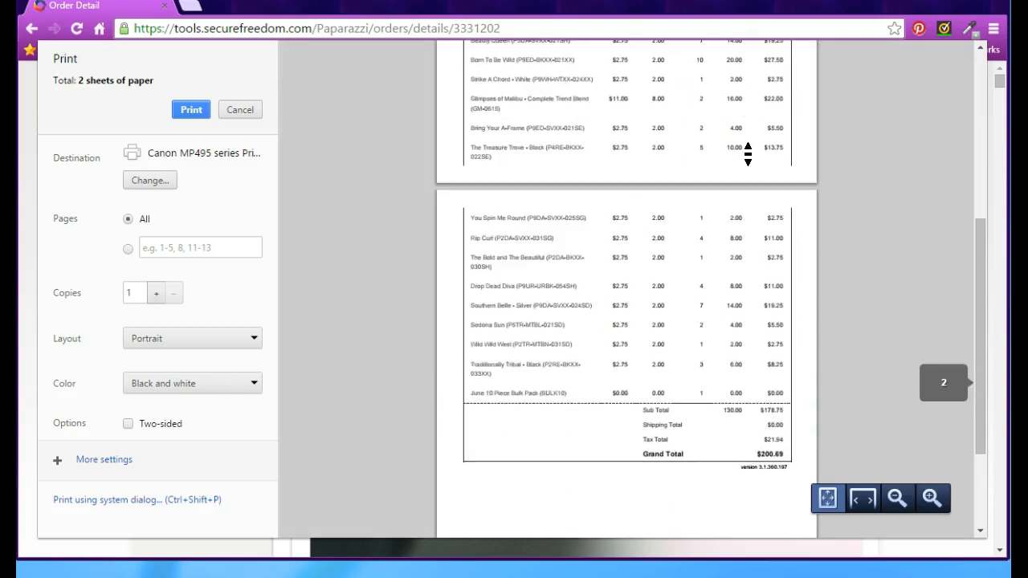
scroll(down, 3)
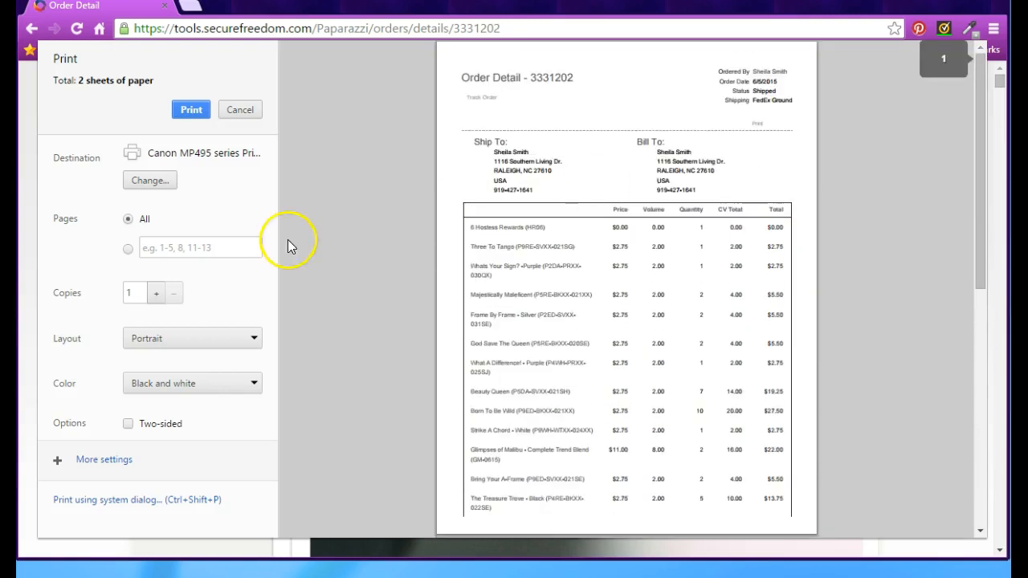
mouse_move(650, 224)
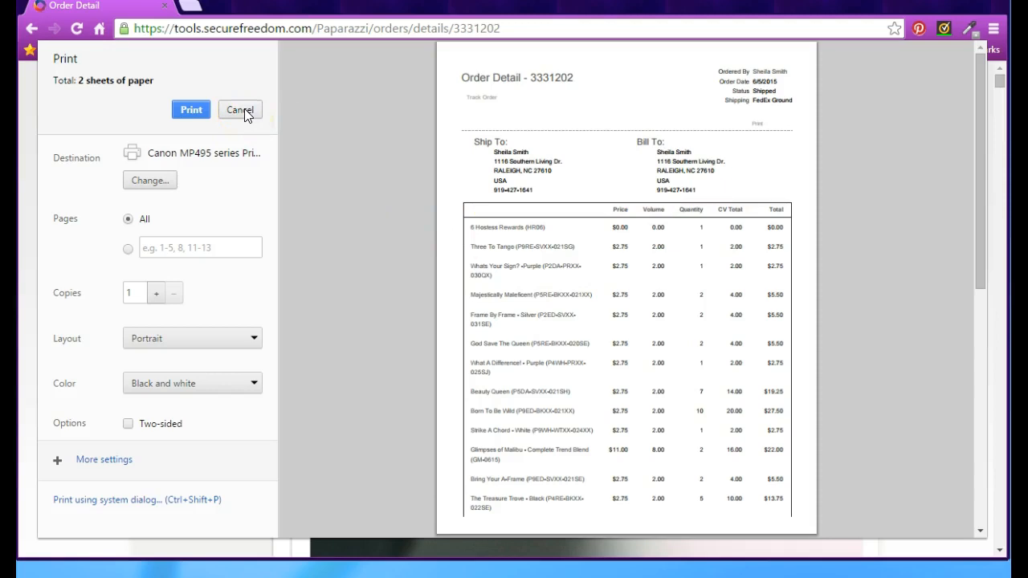
click(239, 109)
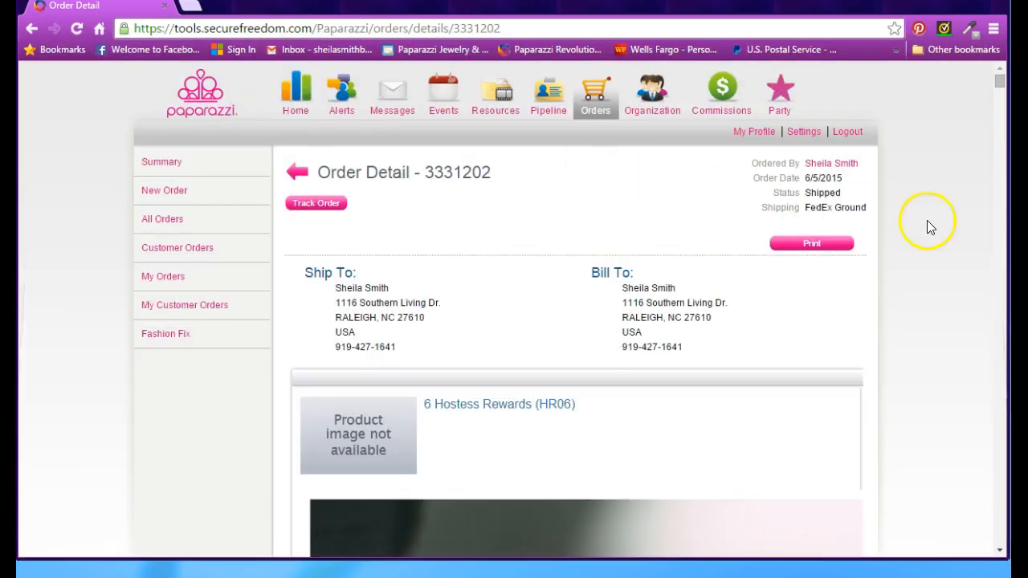
mouse_move(931, 225)
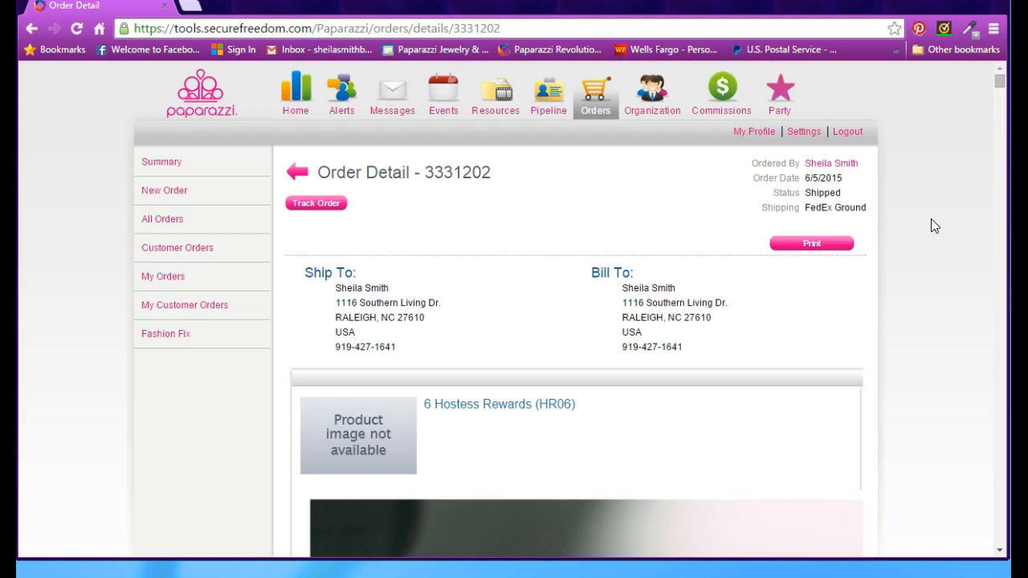
Scroll past the addresses into the large bracelet and earring product photos
scroll(down, 3)
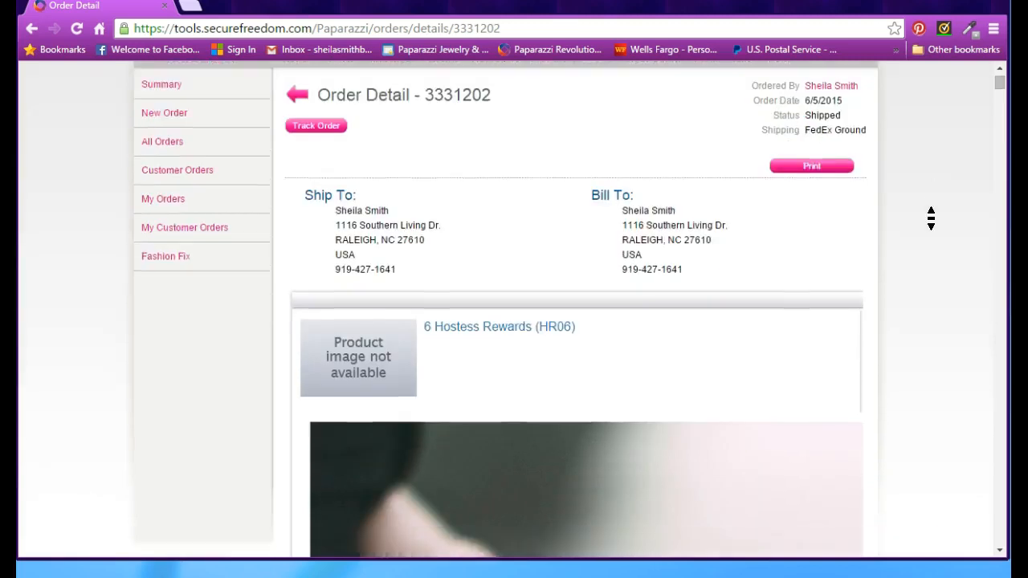
scroll(down, 3)
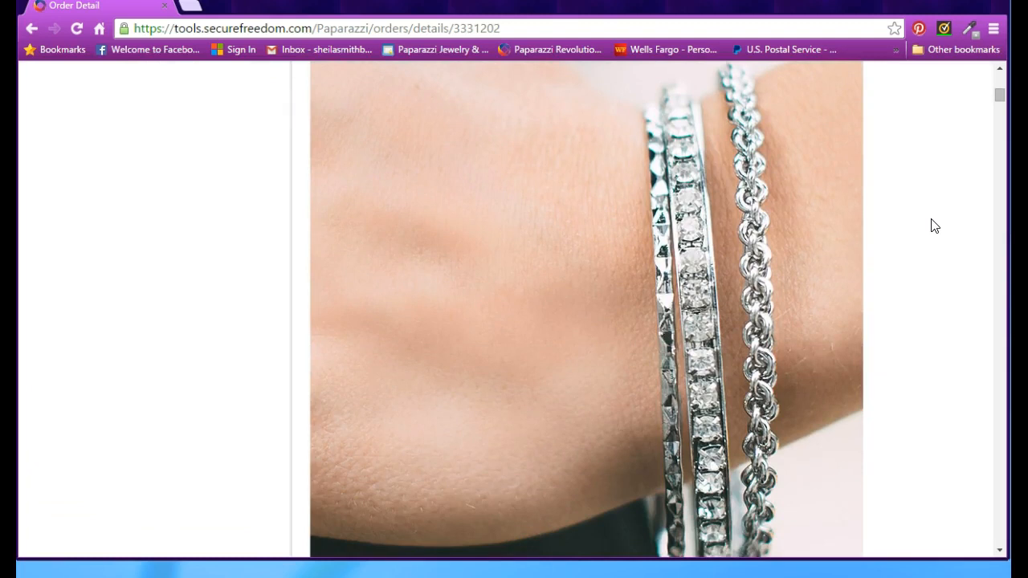
scroll(down, 3)
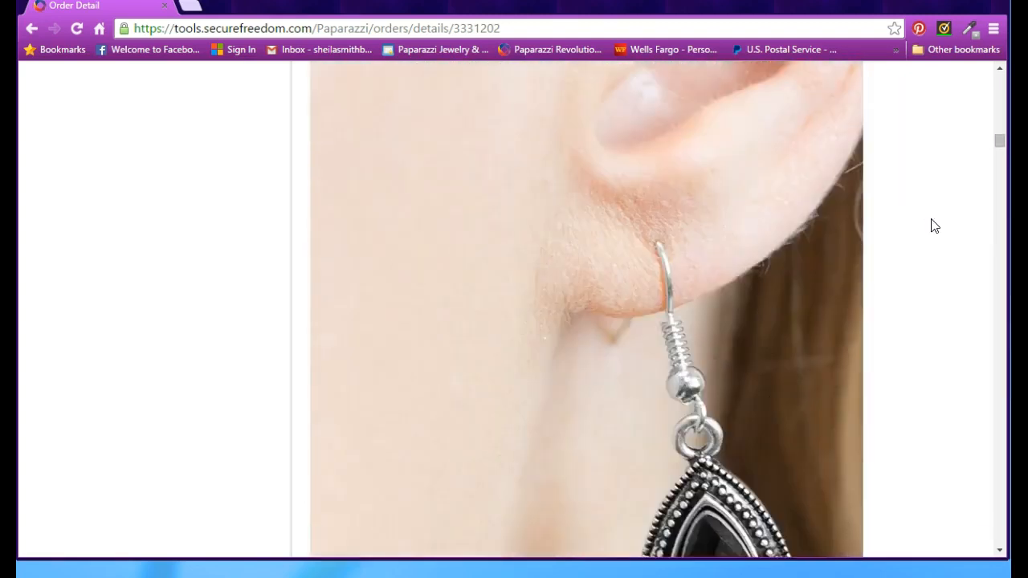
Save the bangle bracelet photo via 'Save image as...', then scroll to Majestically Maleficent and God Save The Queen
right_click(607, 274)
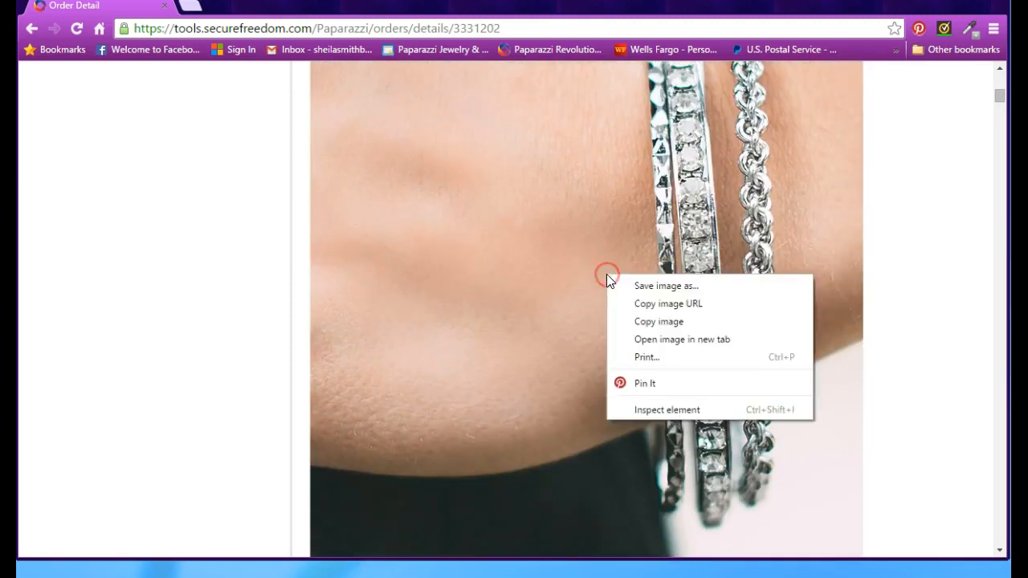
mouse_move(659, 286)
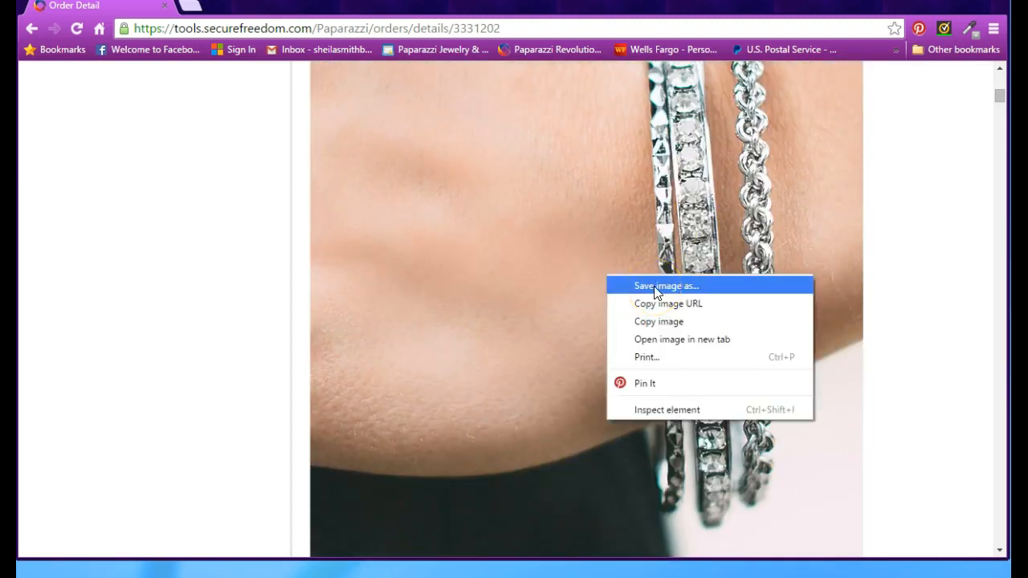
click(665, 285)
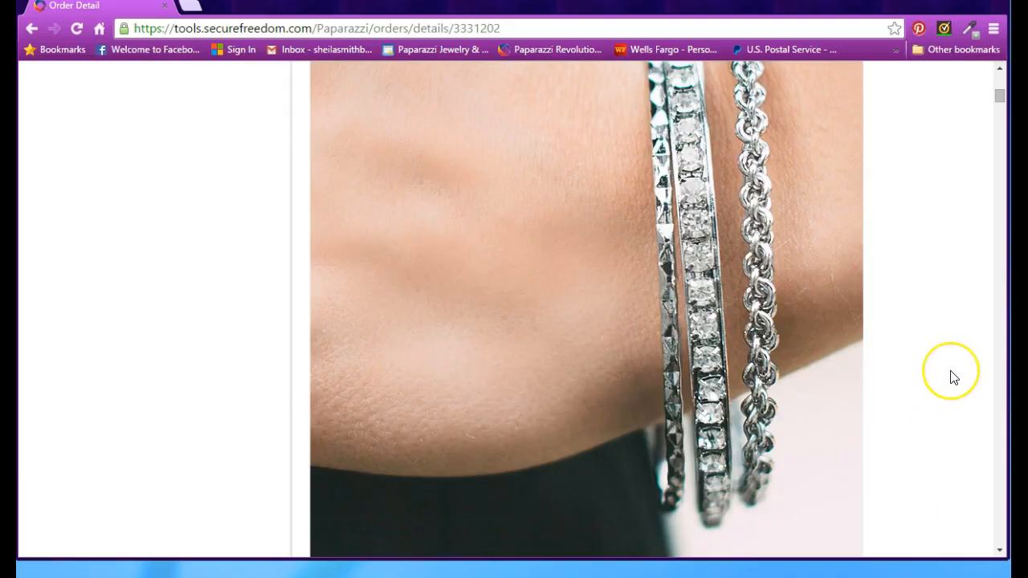
mouse_move(954, 377)
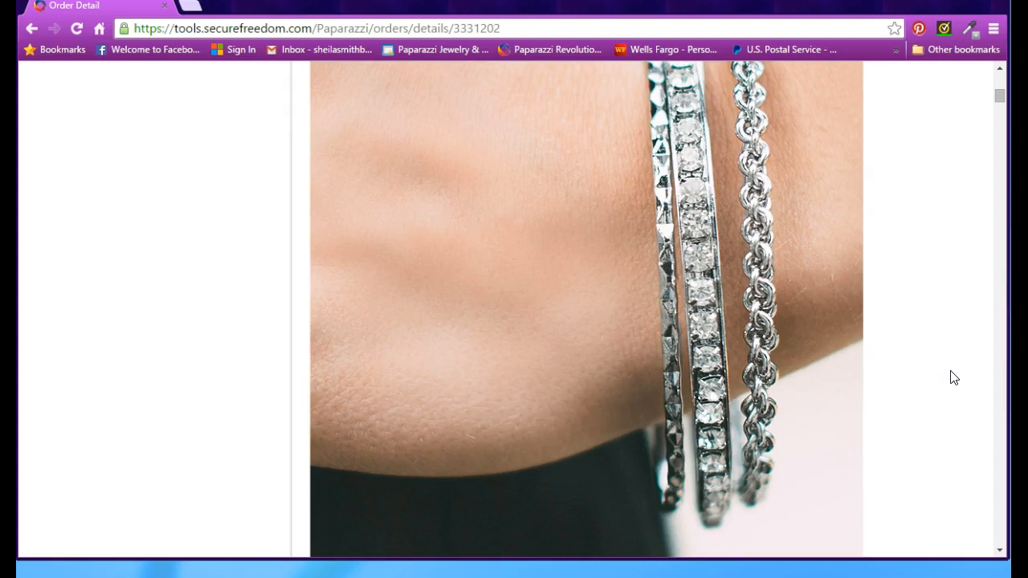
scroll(down, 3)
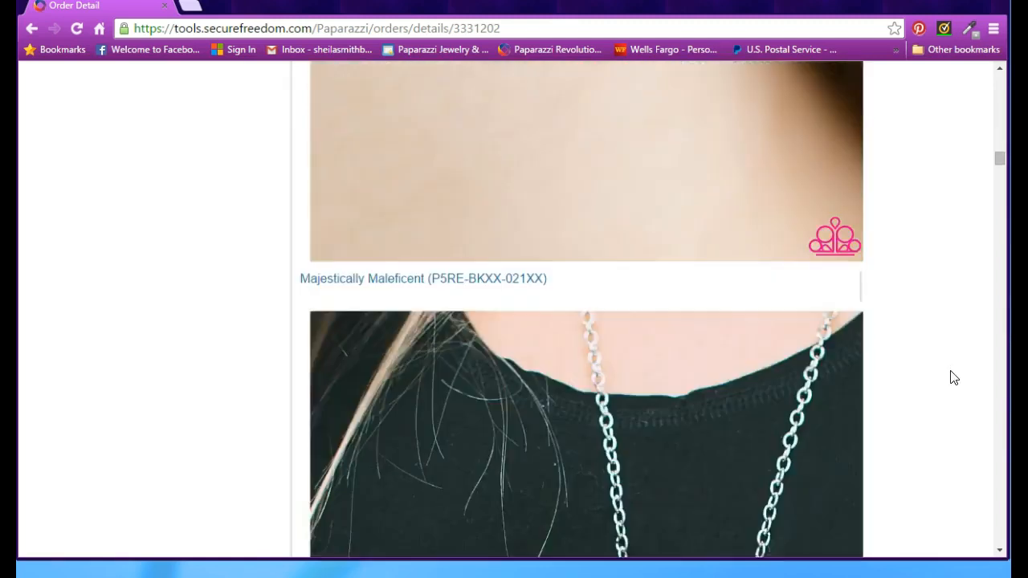
scroll(down, 3)
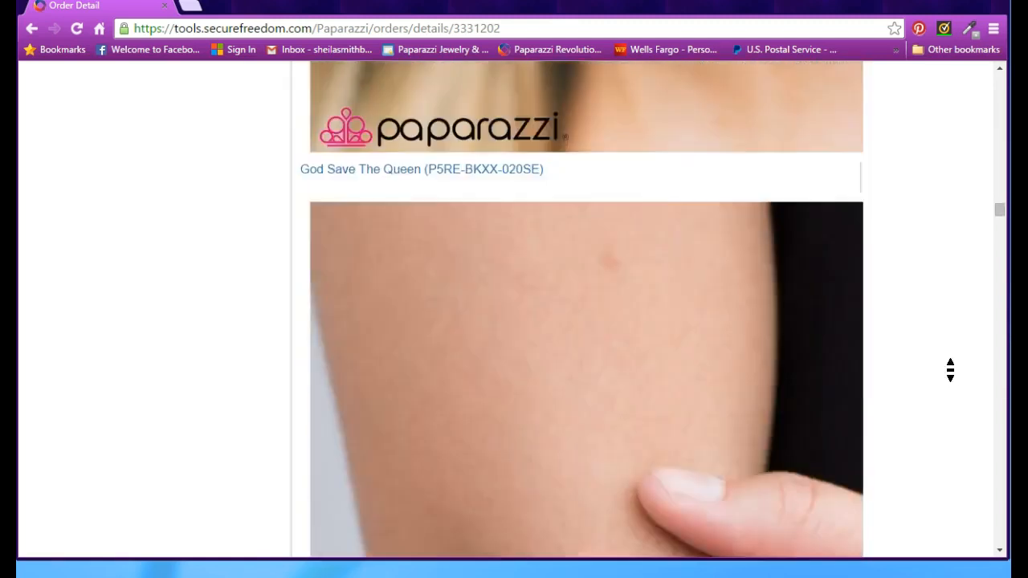